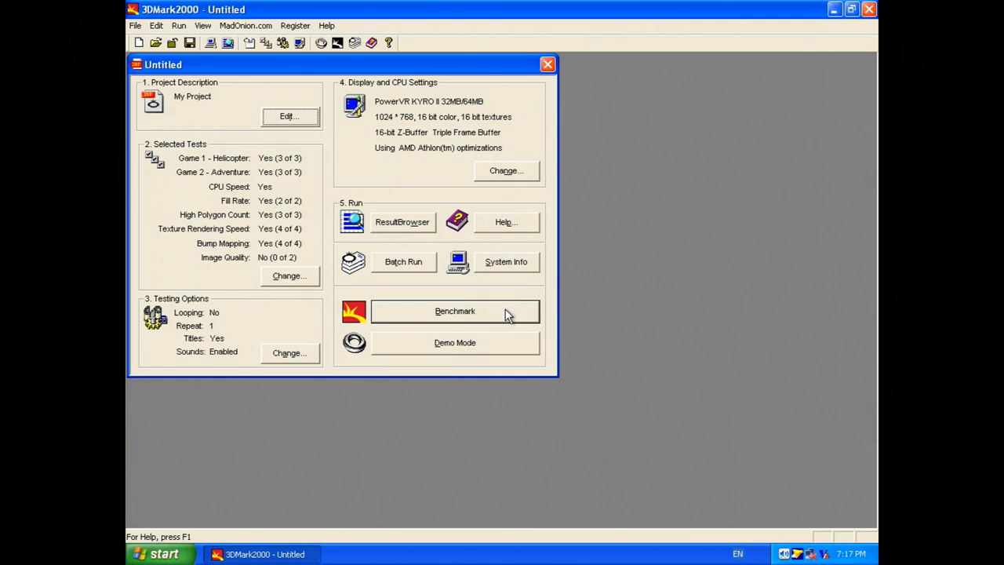
# Step: Start the 3DMark2000 benchmark run with the default project's tests and display settings
pyautogui.click(455, 311)
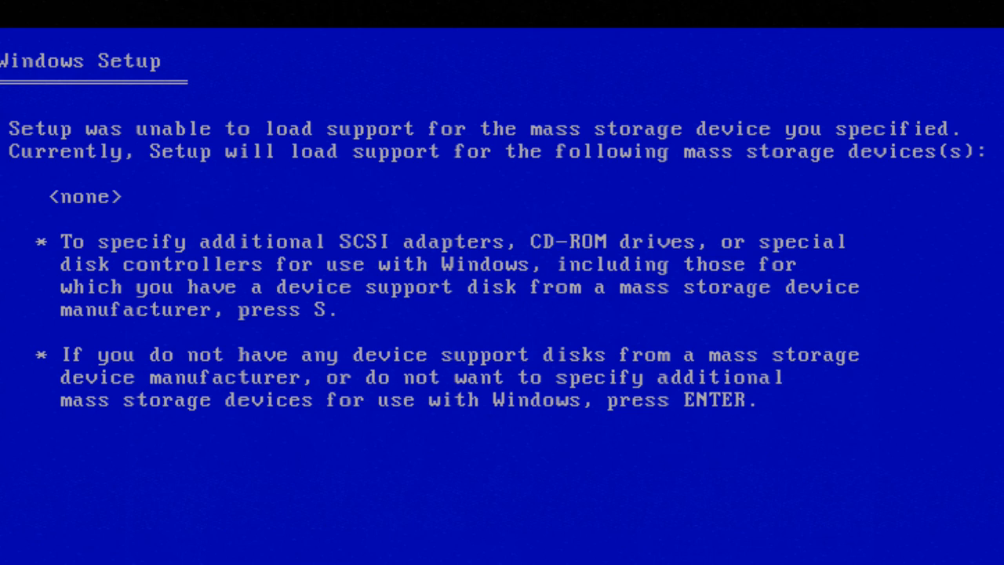
# Step: Continue Windows XP Setup without specifying additional mass storage devices
pyautogui.press('s')
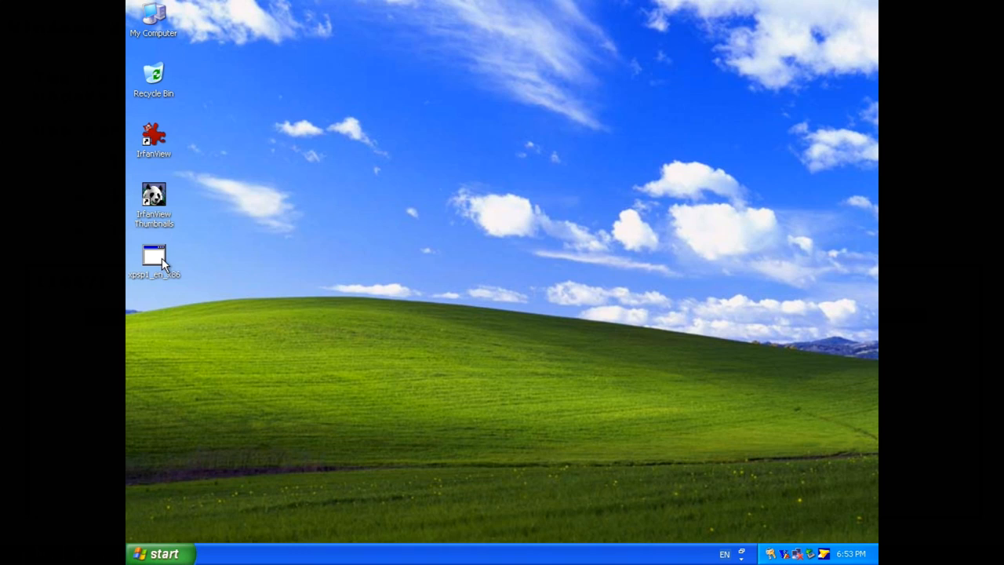
# Step: Launch the xpsp1 installer from the desktop and choose Do Not Archive Files
pyautogui.doubleClick(154, 259)
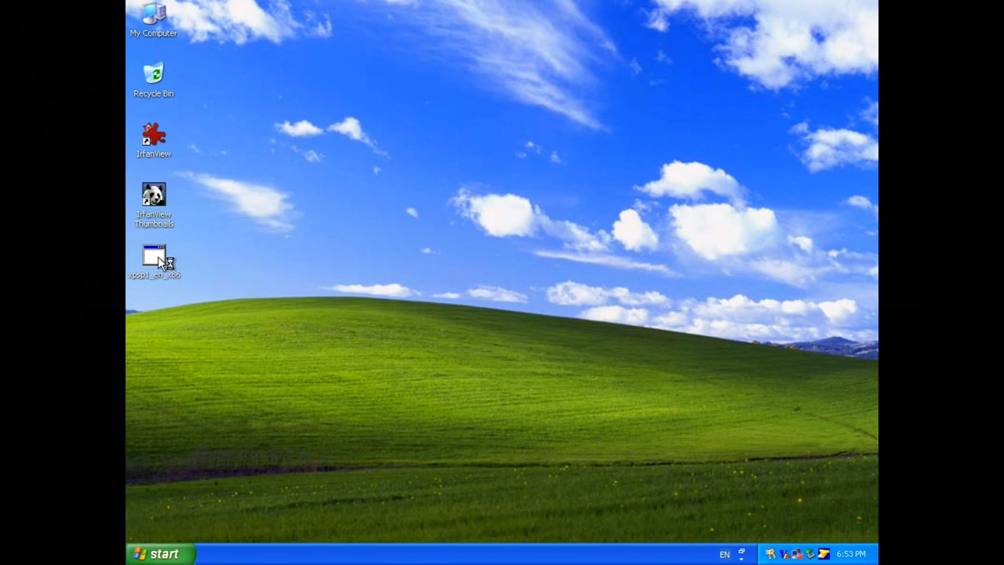
pyautogui.doubleClick(154, 259)
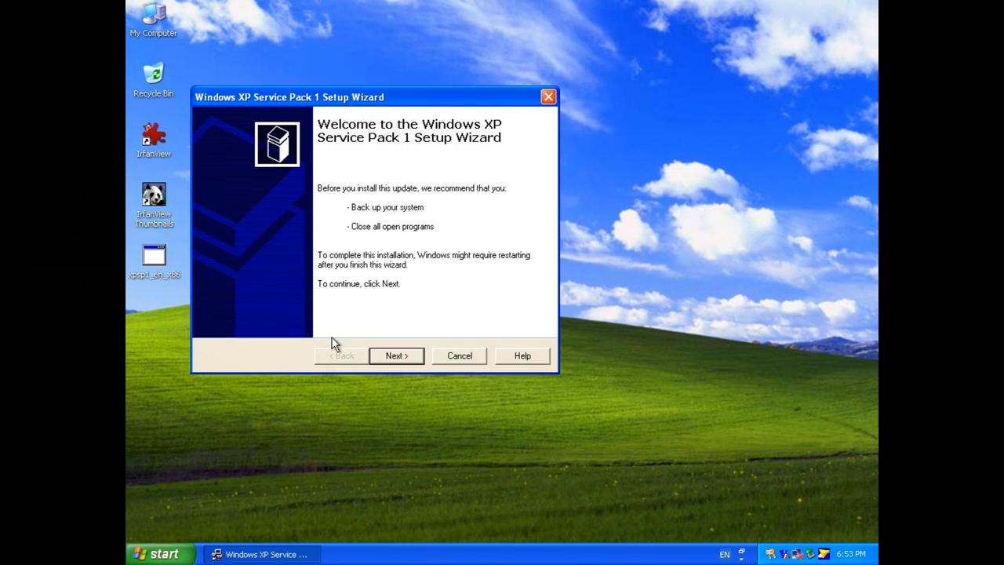
pyautogui.click(397, 356)
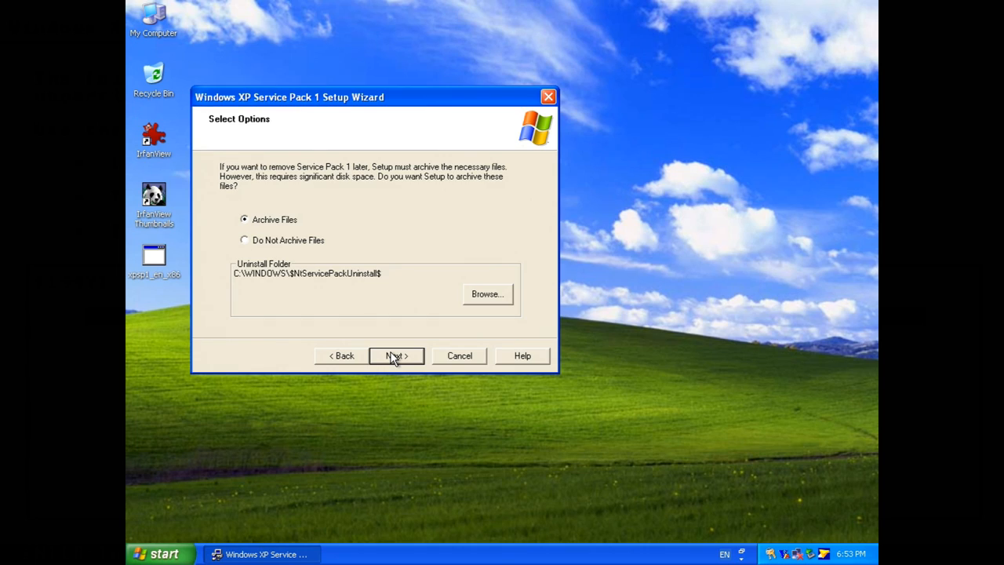
pyautogui.click(244, 241)
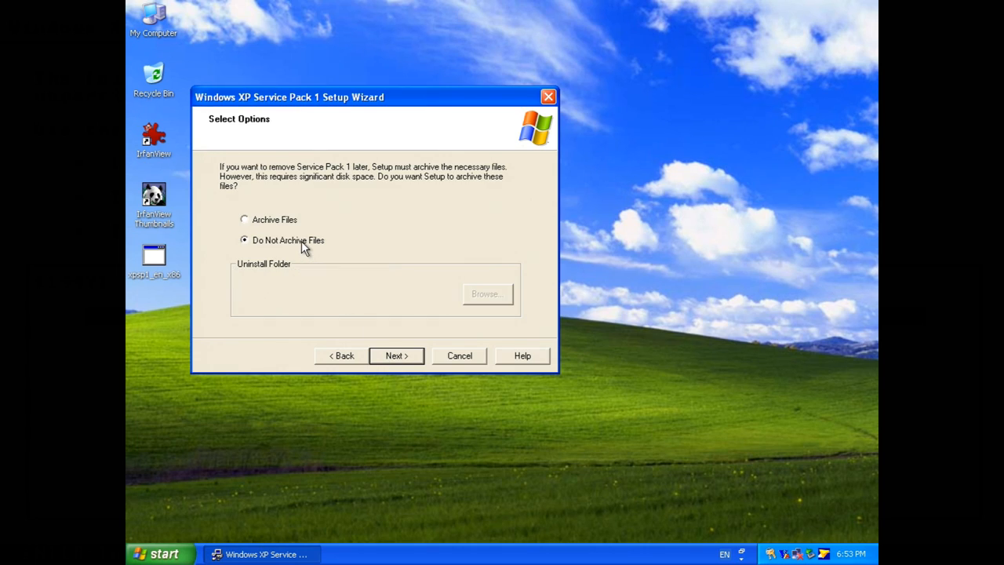
pyautogui.moveTo(384, 200)
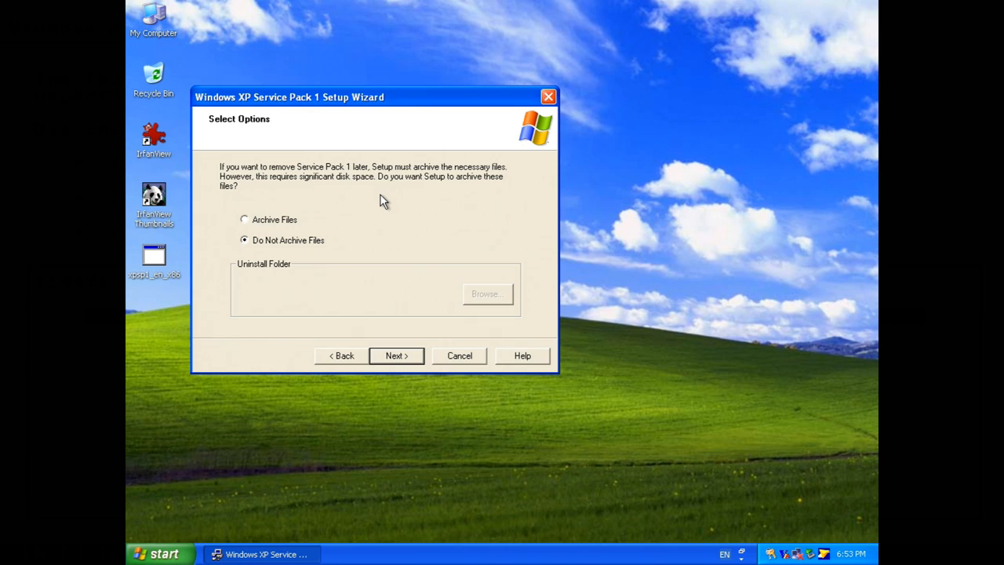
pyautogui.moveTo(382, 280)
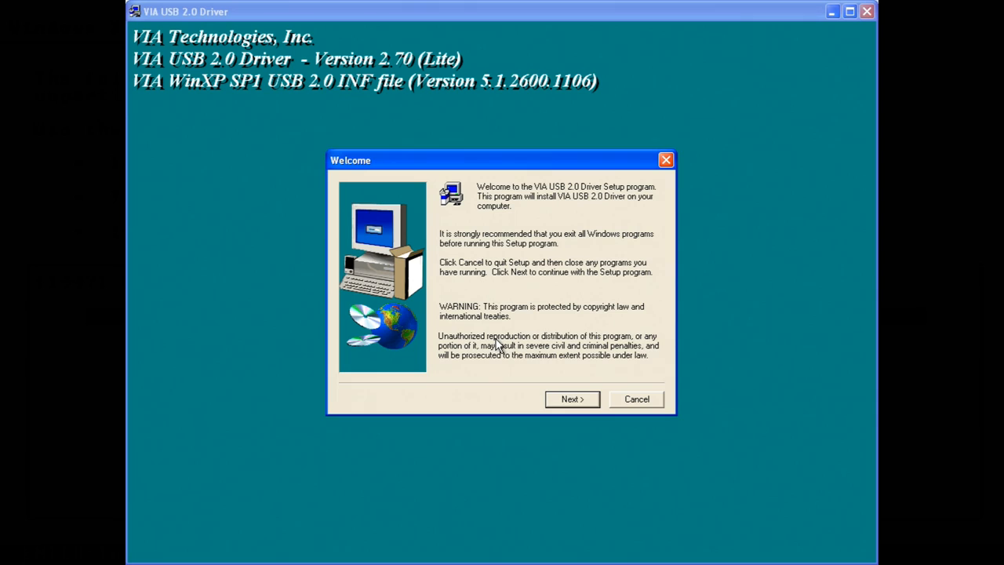
# Step: Install the VIA USB 2.0 driver and accept the automatic restart
pyautogui.click(572, 399)
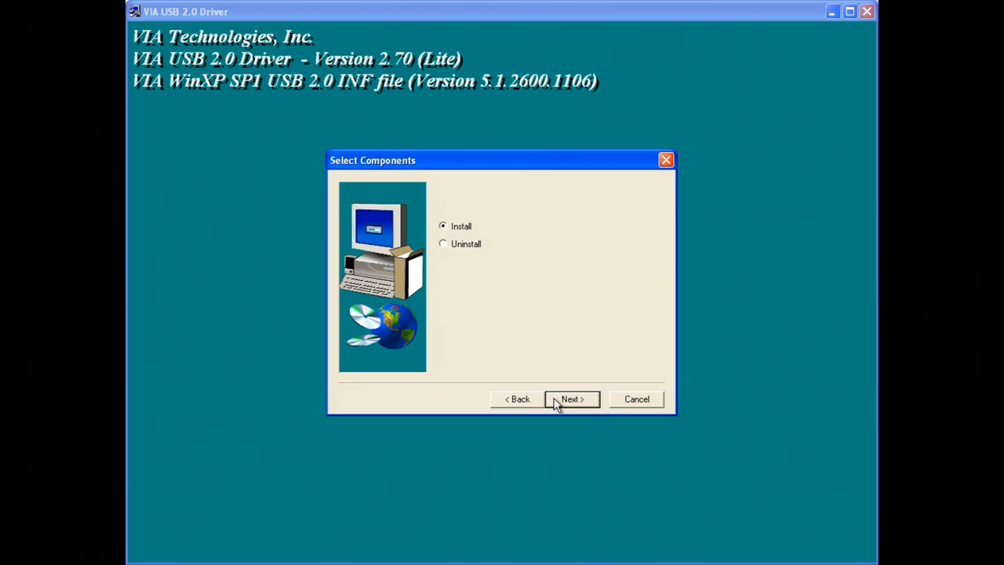
pyautogui.click(572, 400)
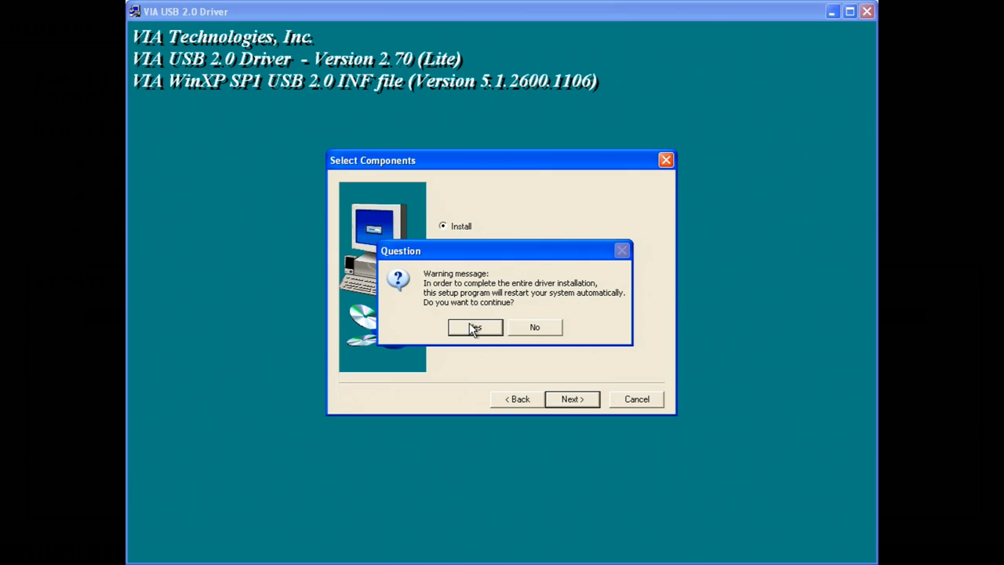
pyautogui.click(474, 328)
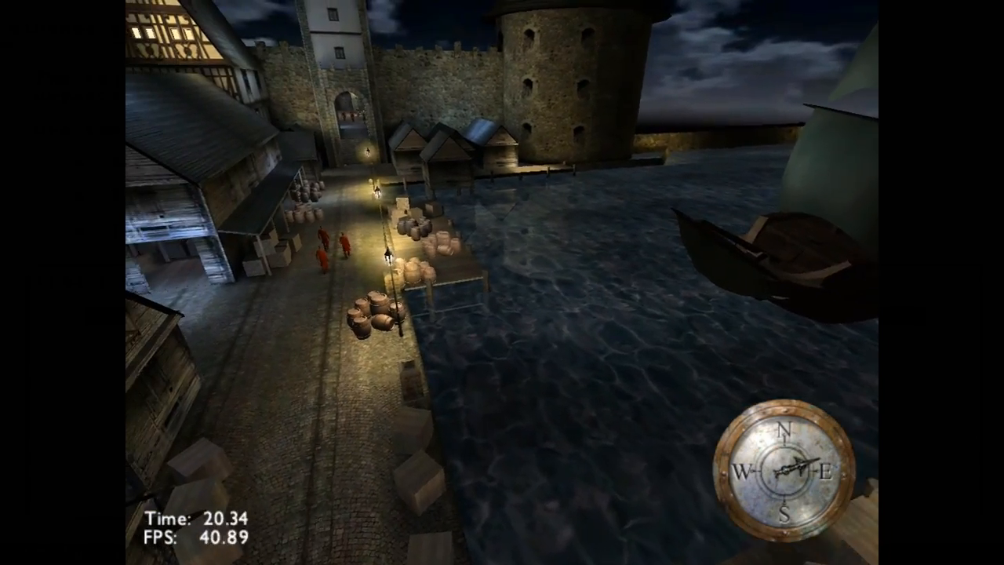
pyautogui.moveTo(502, 282)
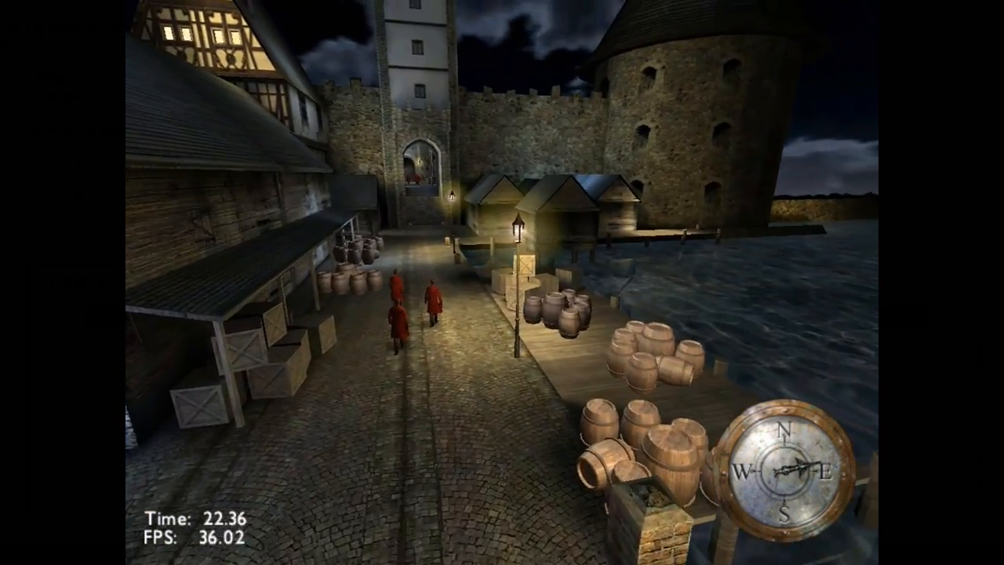
# Step: Exit the Adventure harbour game test back to the desktop
pyautogui.press('W')
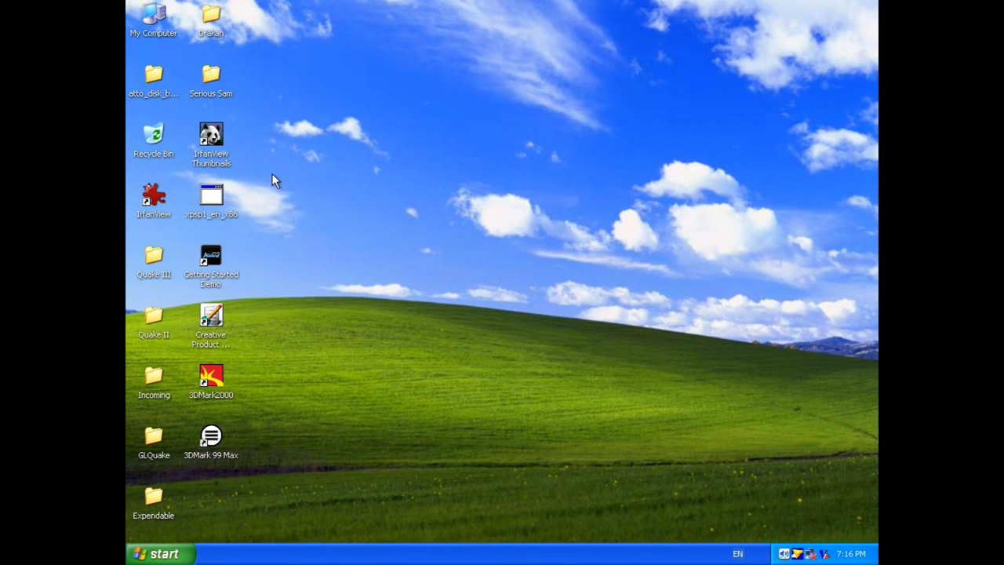
pyautogui.moveTo(210, 442)
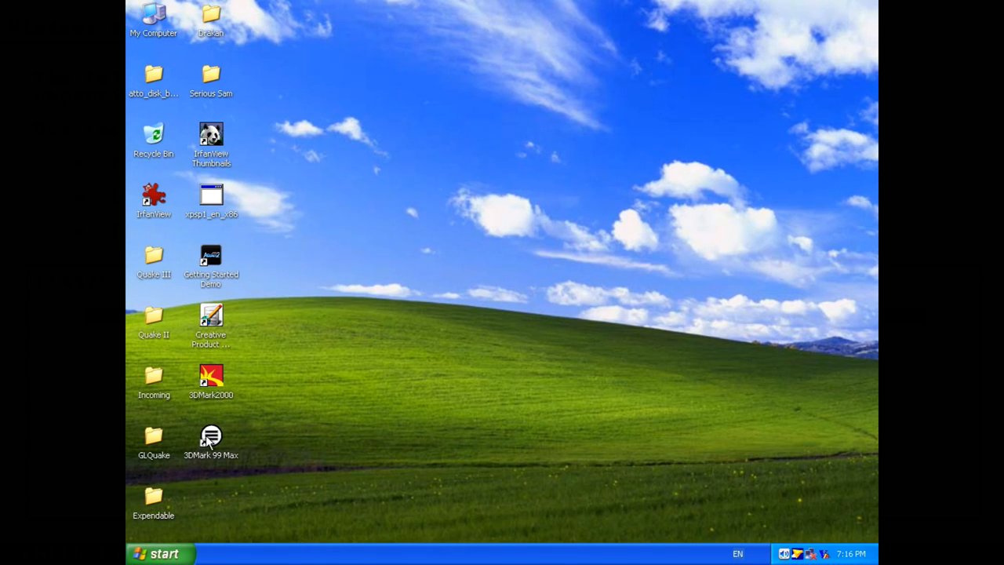
# Step: Launch 3DMark 99 Max and dismiss its DirectX 6.1 required error
pyautogui.doubleClick(210, 437)
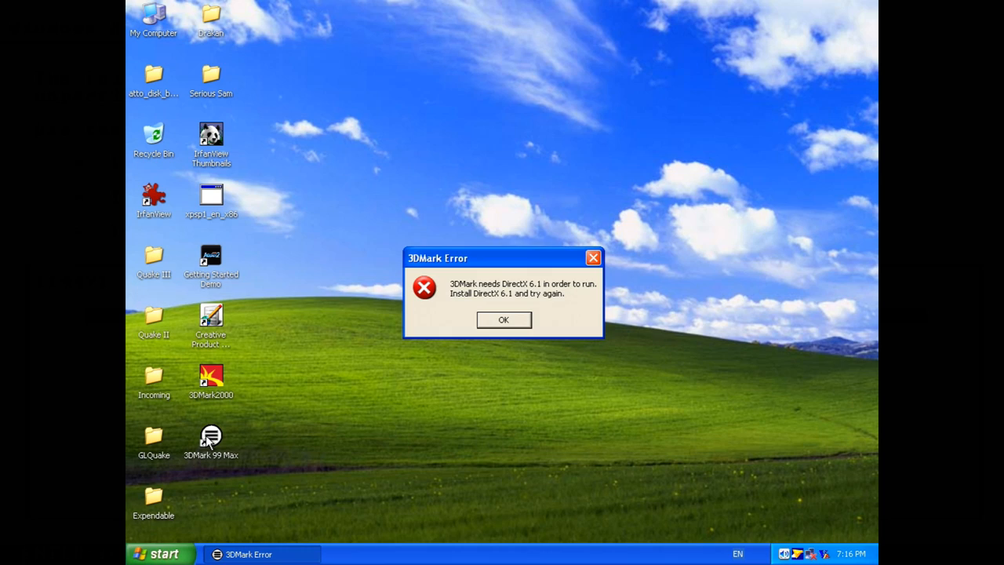
pyautogui.moveTo(422, 300)
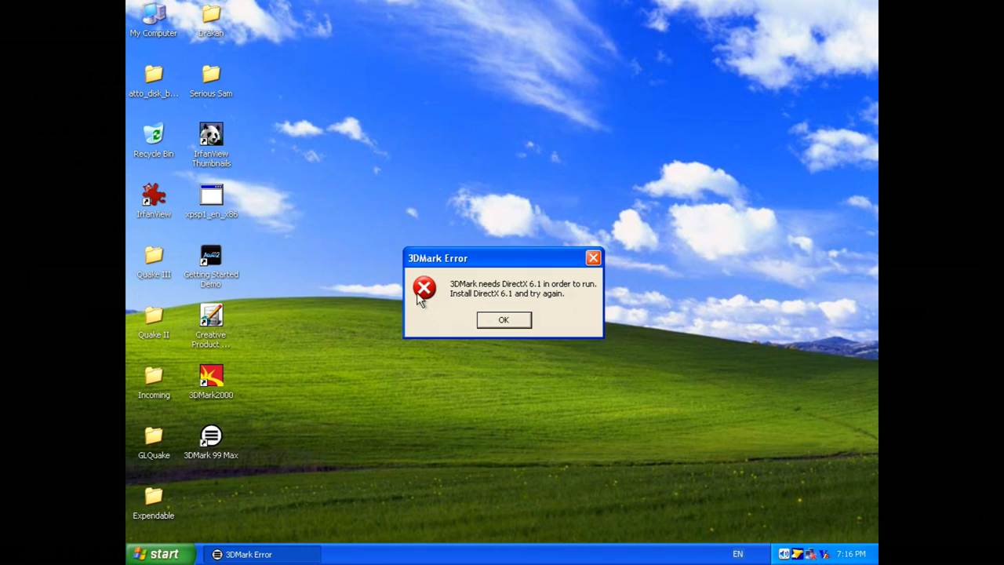
pyautogui.moveTo(478, 304)
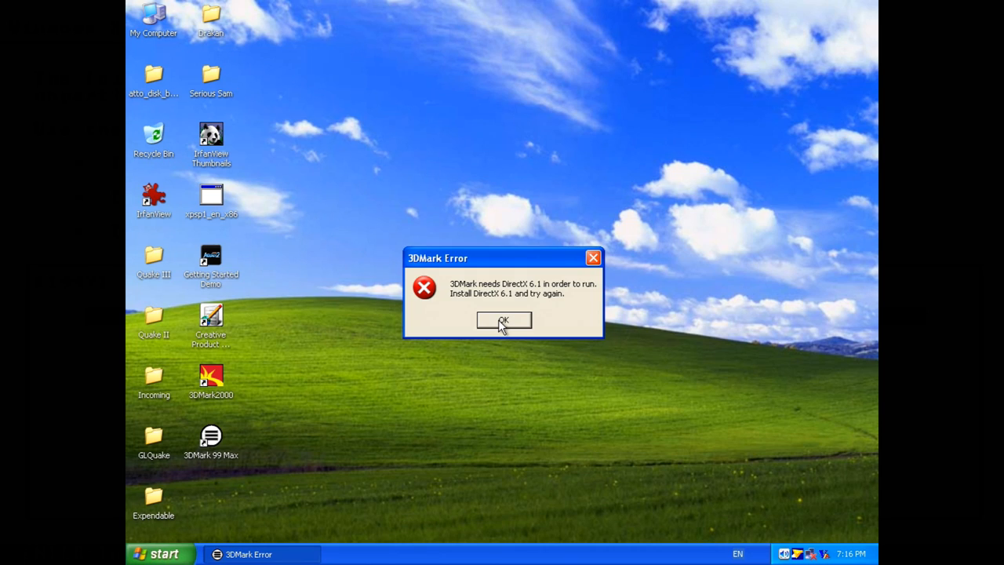
pyautogui.click(503, 322)
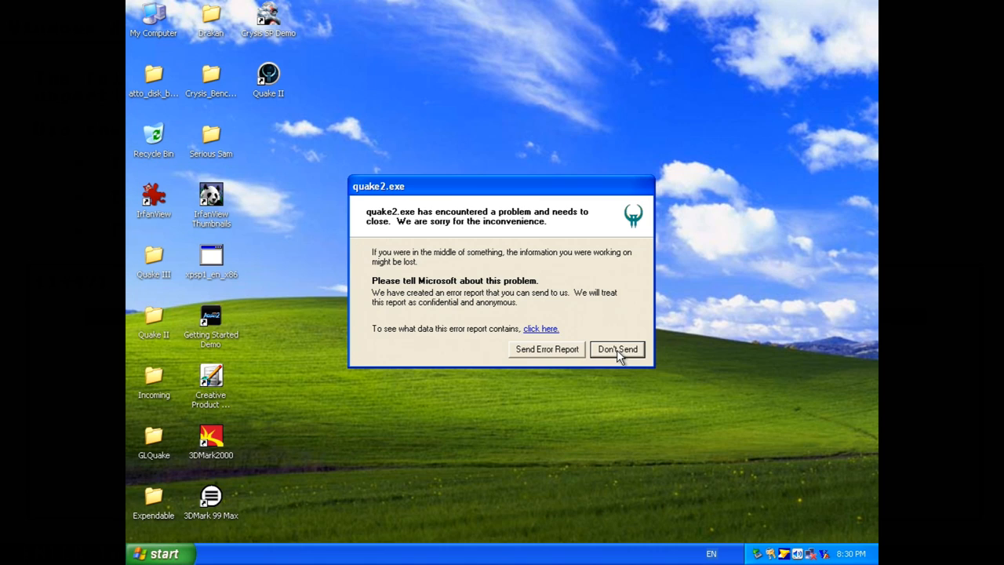
# Step: Dismiss the Quake II crash report with Don't Send and browse to C:\GOG Games\Quake II
pyautogui.click(618, 349)
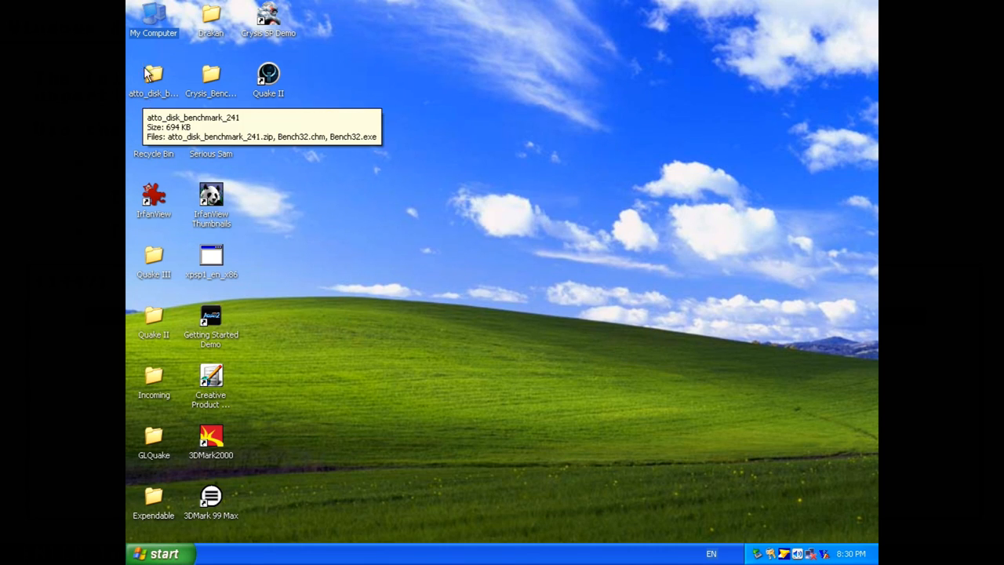
pyautogui.doubleClick(153, 16)
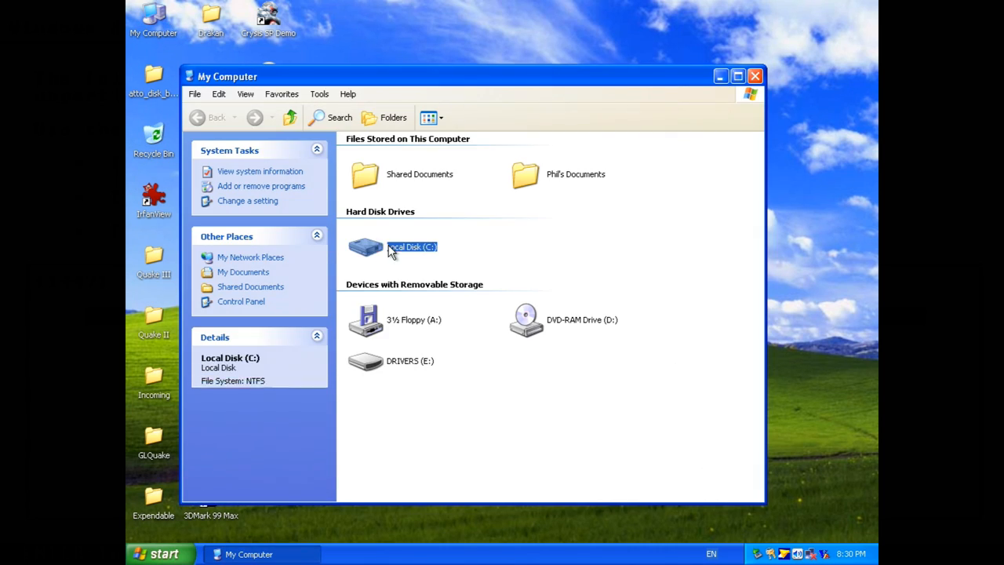
pyautogui.doubleClick(365, 247)
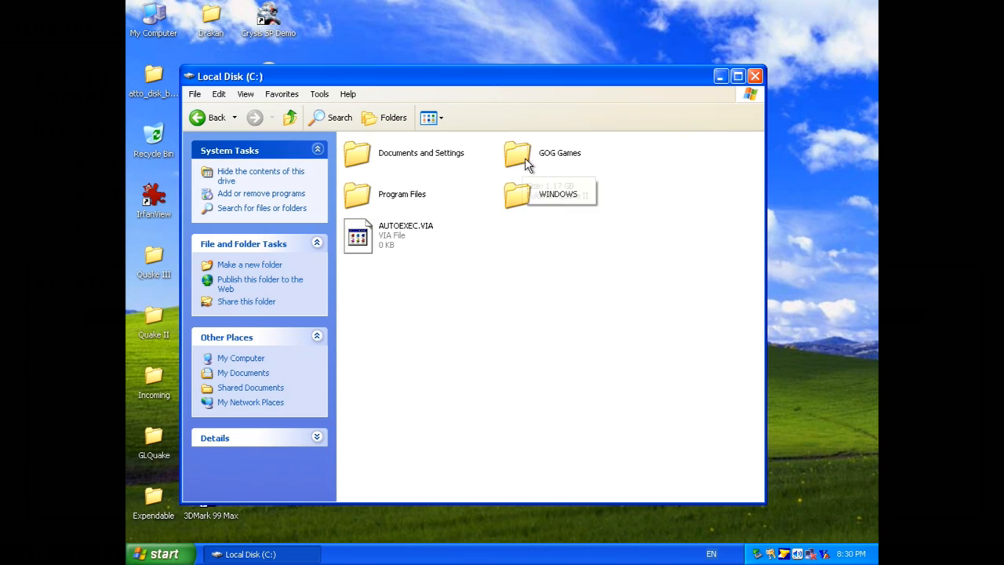
pyautogui.doubleClick(518, 152)
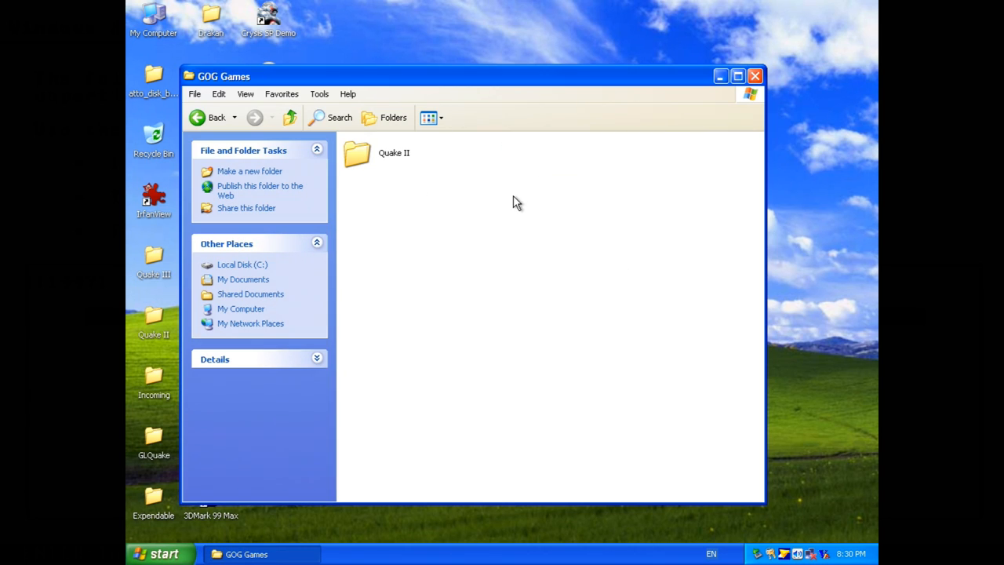
pyautogui.doubleClick(357, 153)
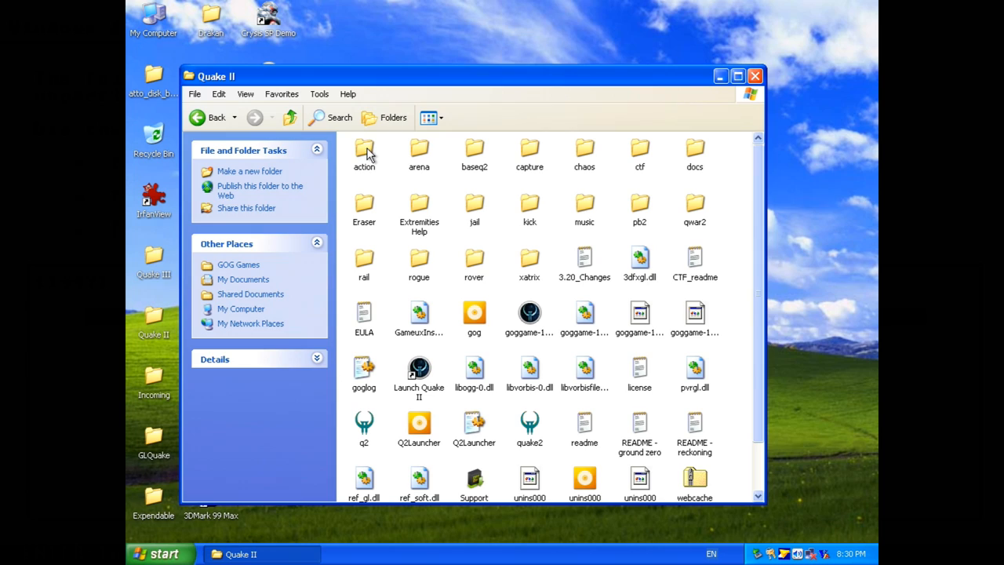
# Step: Rename winmm.dll in the Quake II folder to _winmm.dll
pyautogui.scroll(-3)
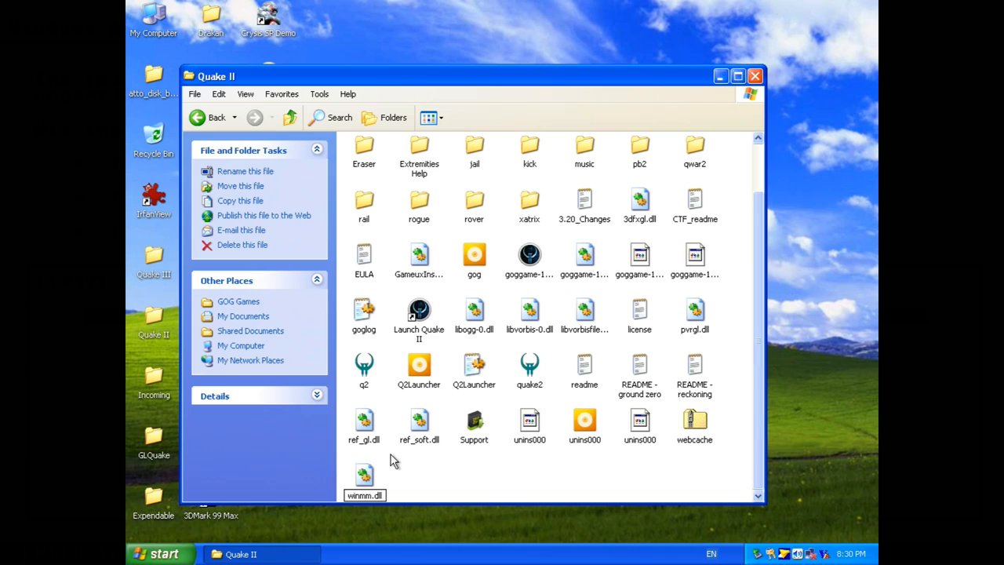
pyautogui.click(364, 475)
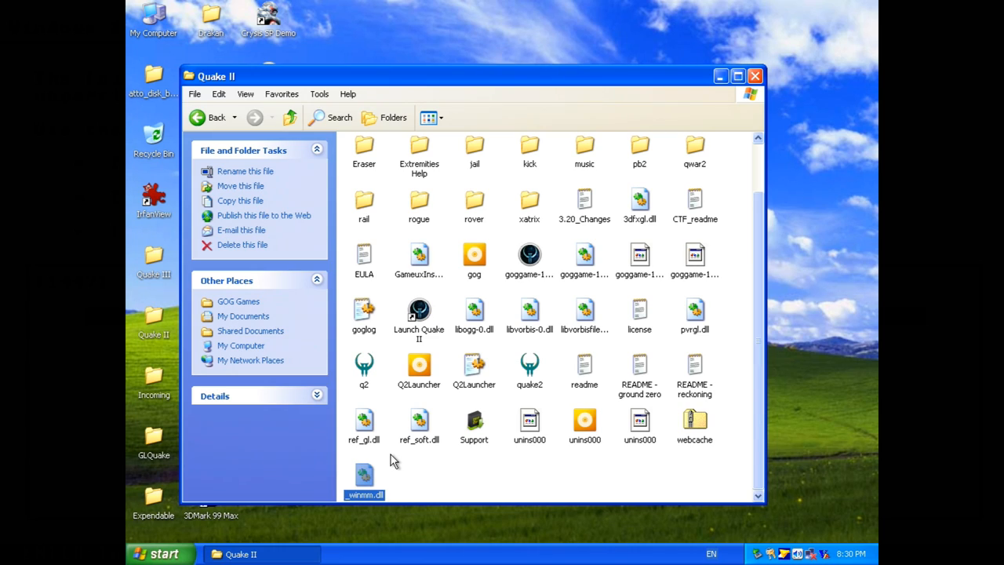
pyautogui.click(530, 369)
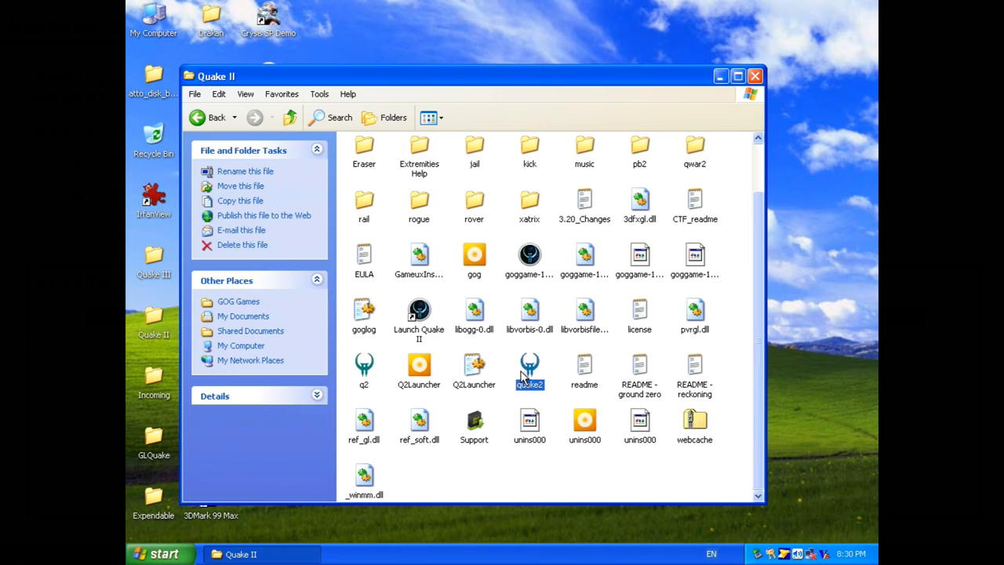
# Step: Launch the windowed Adventure harbour town test from the desktop shortcut
pyautogui.doubleClick(530, 365)
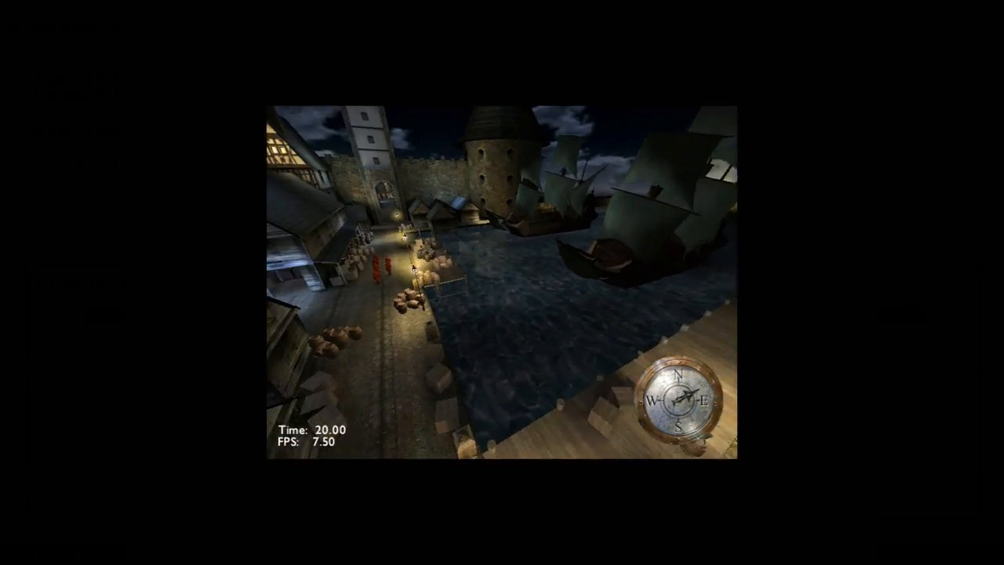